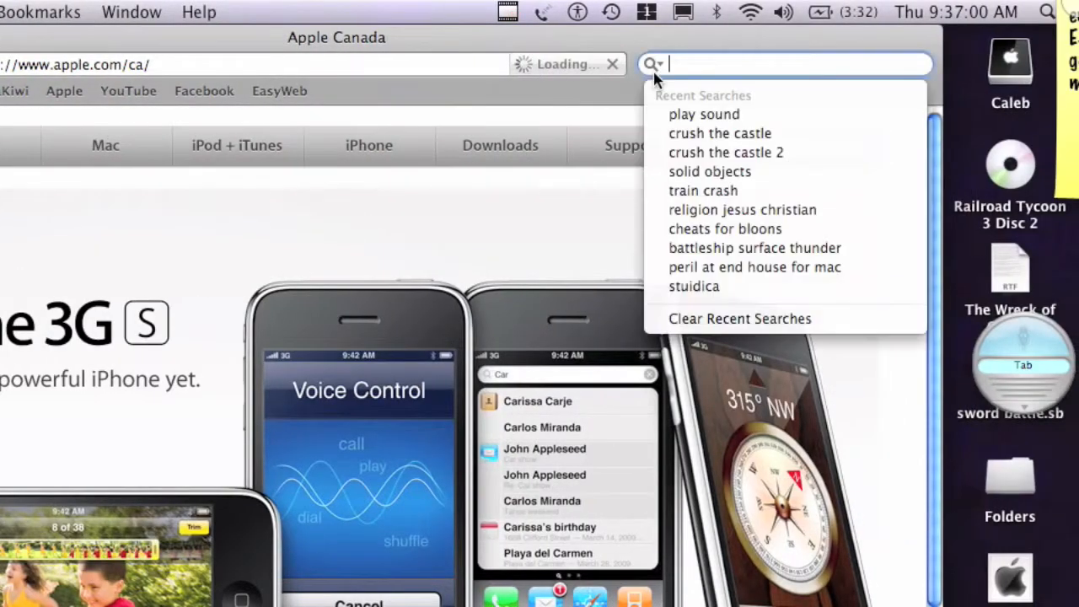
- Search Google for 'play sound' and land on the Microcosm Software Play Sound download page
left_click(705, 115)
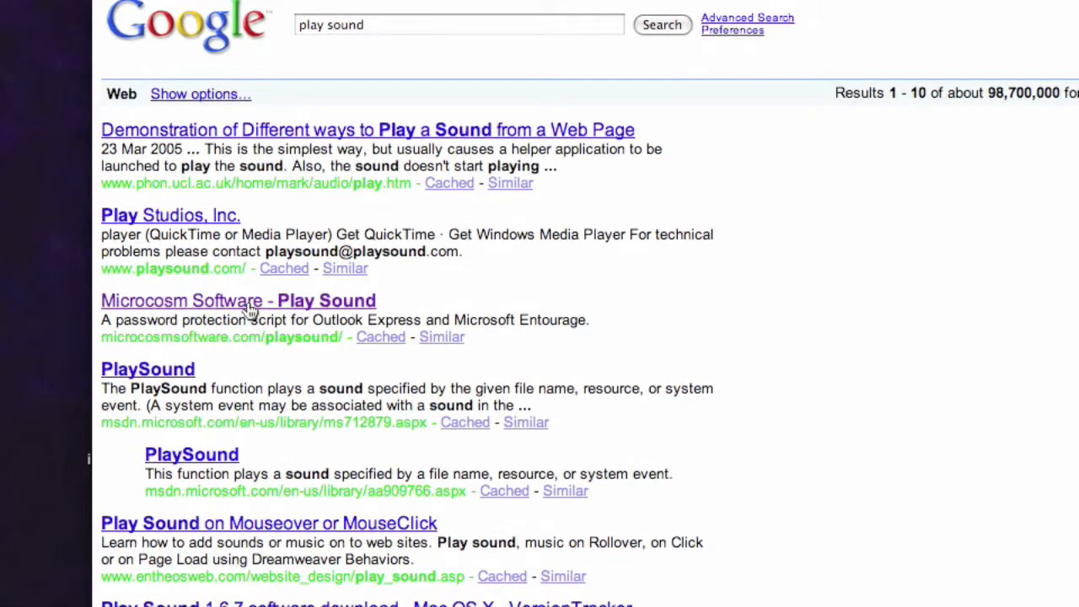
left_click(249, 300)
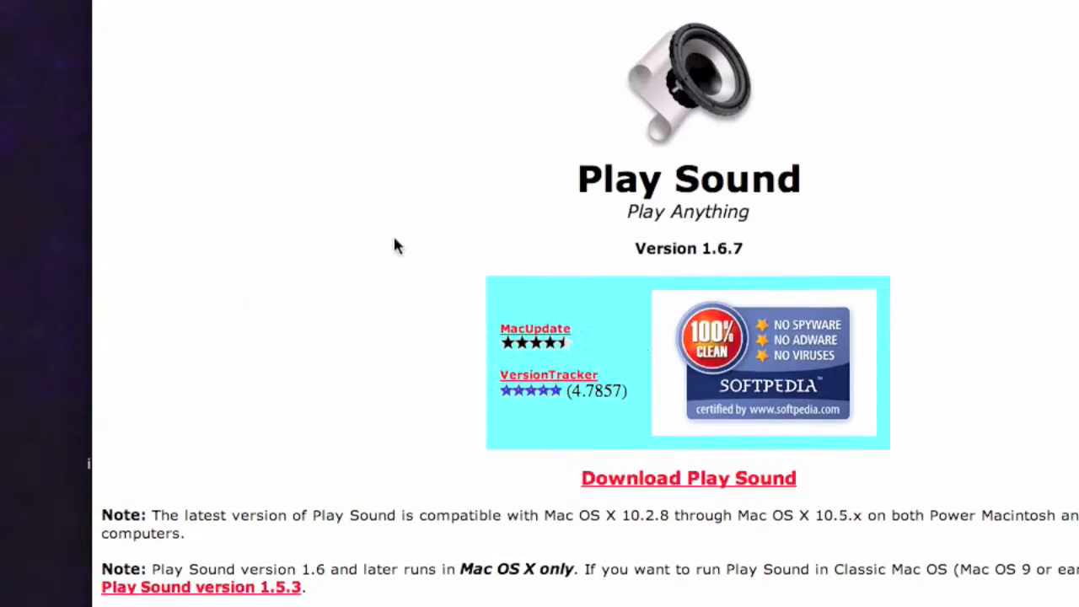
scroll("down", 3)
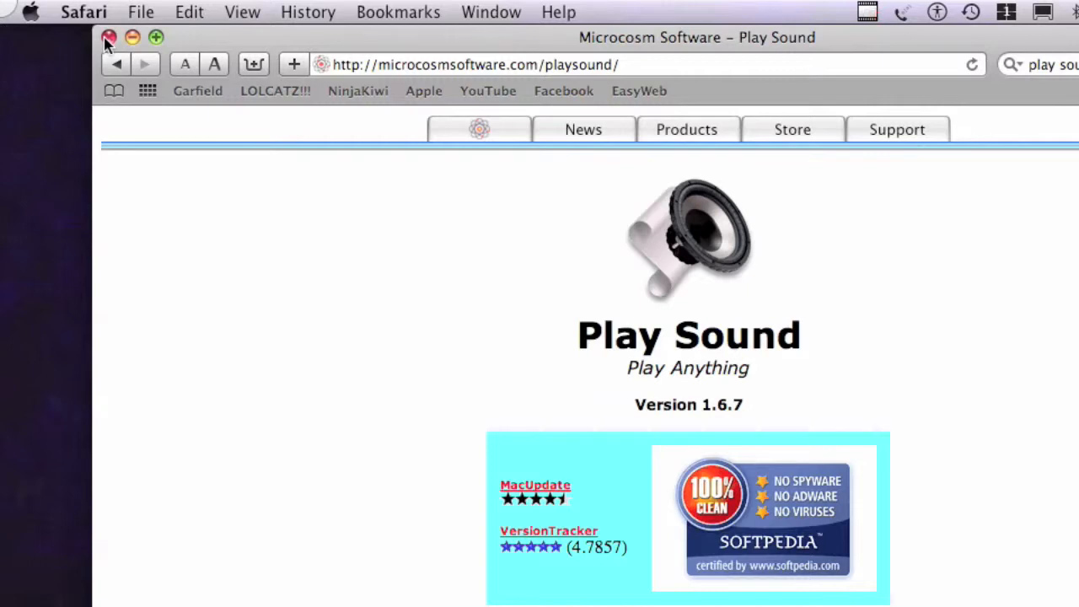
- Close Safari and begin a blank Custom workflow showing the Files & Folders actions
left_click(110, 37)
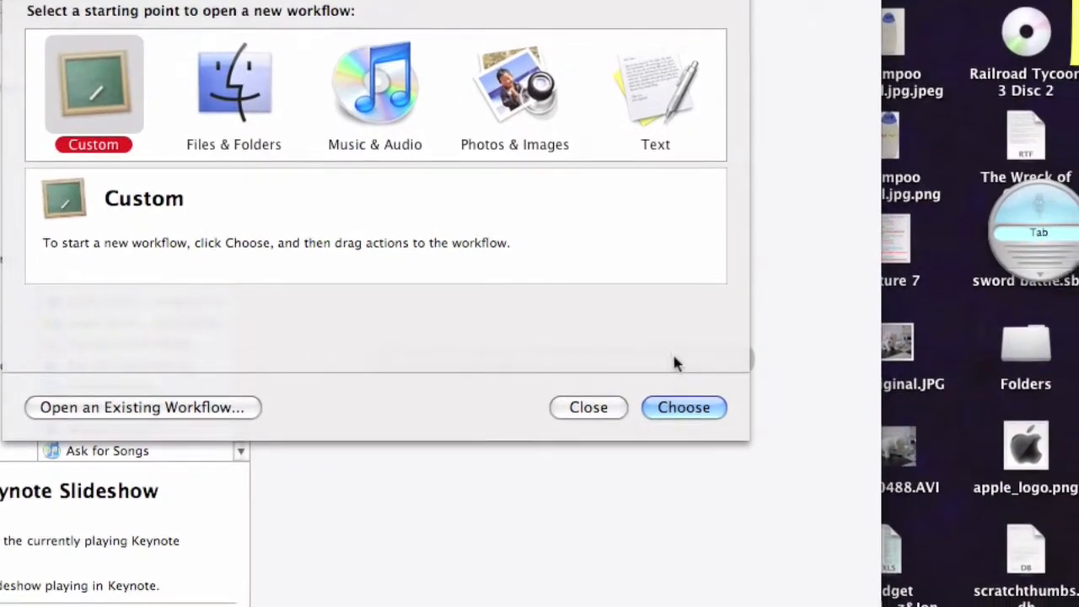
left_click(683, 406)
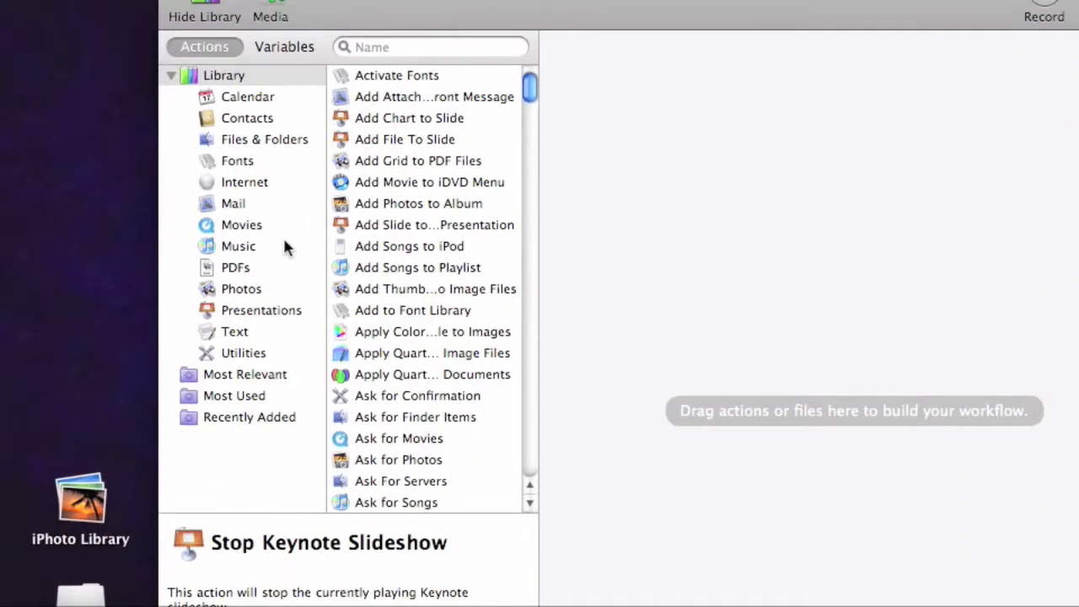
left_click(263, 138)
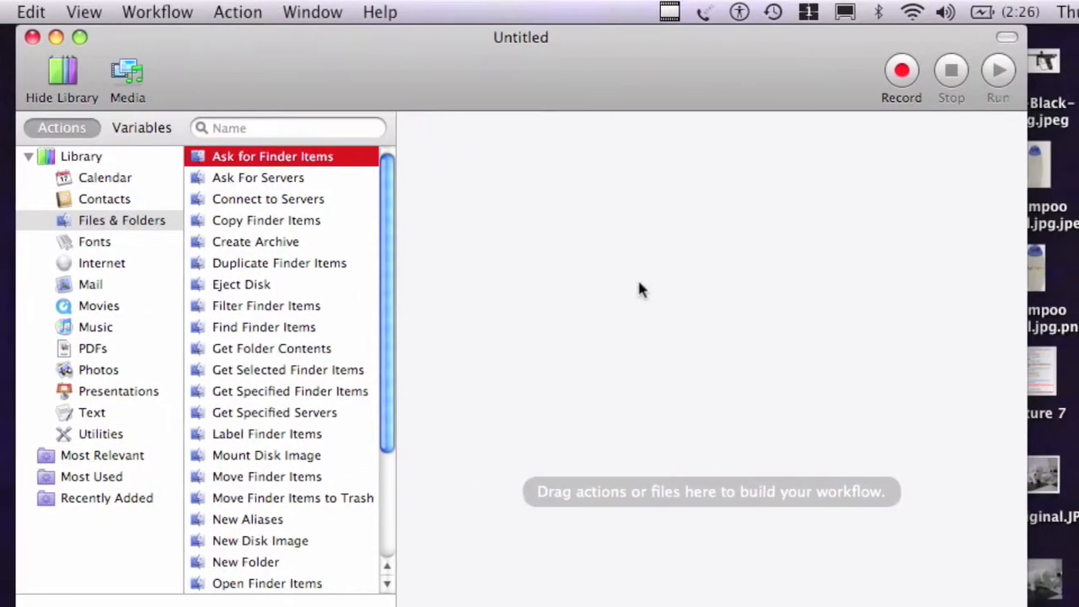
- Add the finder-items actions so the specified items open with Play Sound
double_click(290, 391)
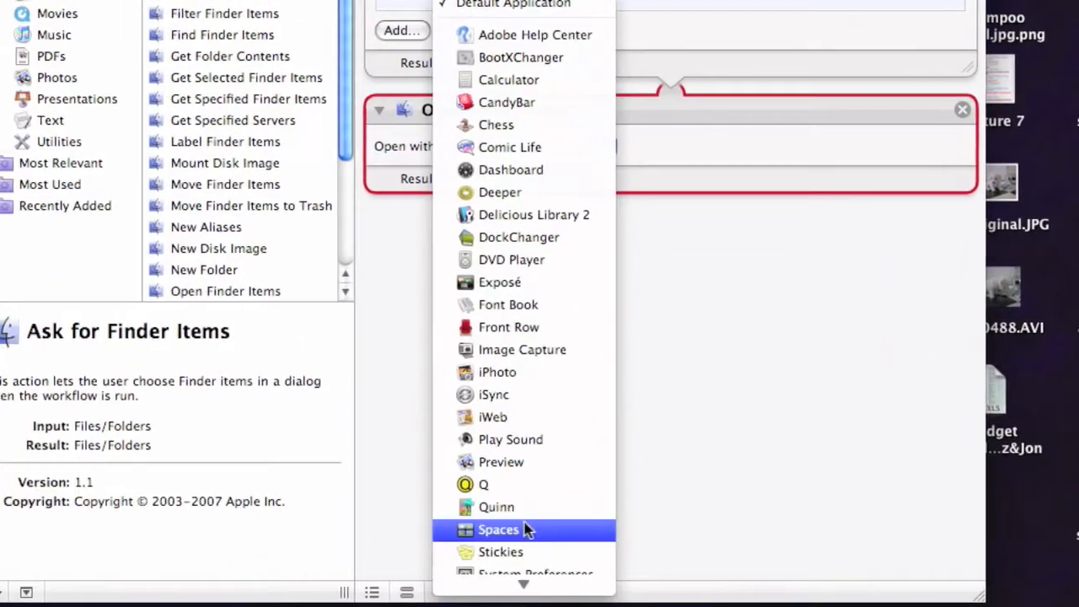
left_click(511, 438)
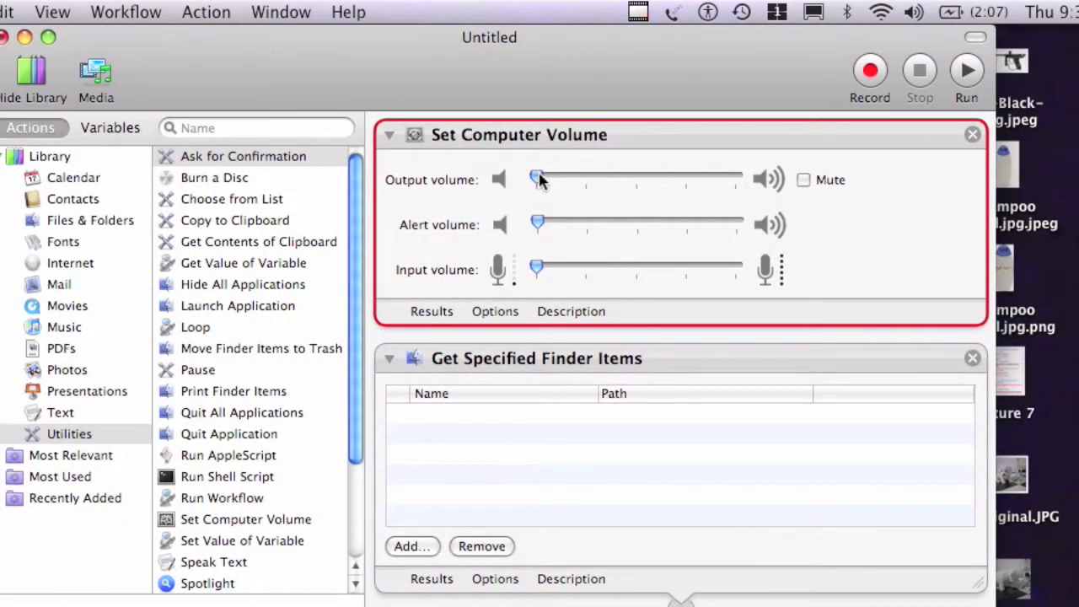
- Set the Loop action to repeat automatically and stop after 2 times, then start adding a song
scroll("down", 3)
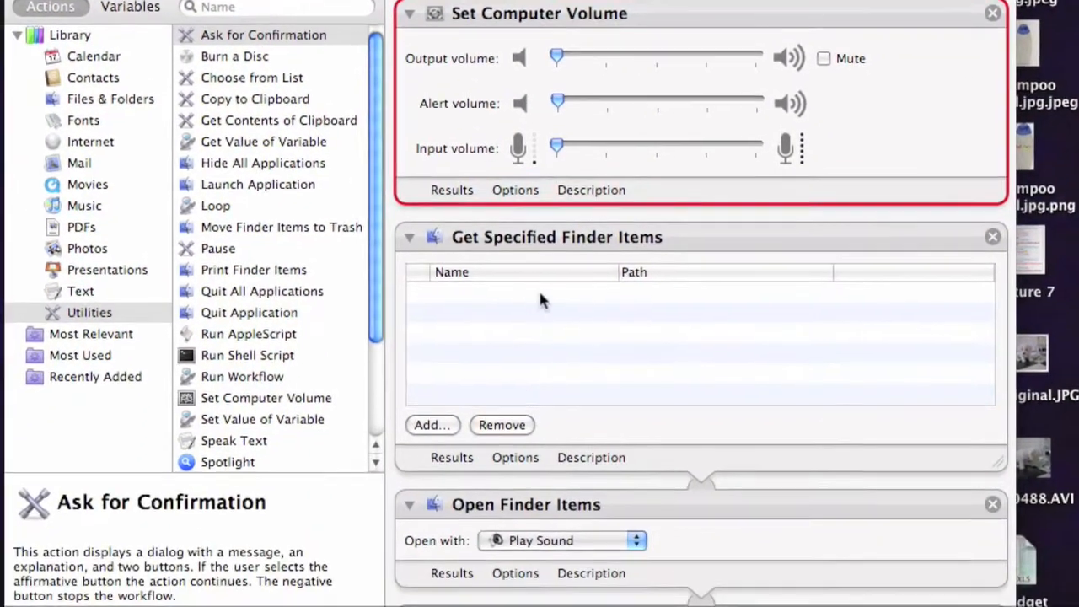
scroll("down", 3)
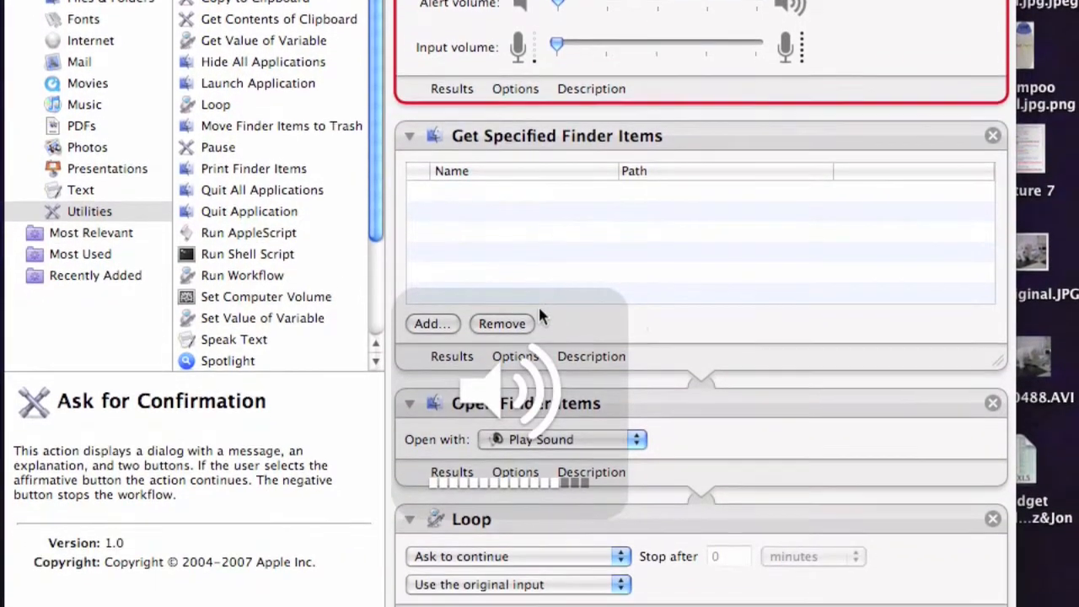
scroll("up", 3)
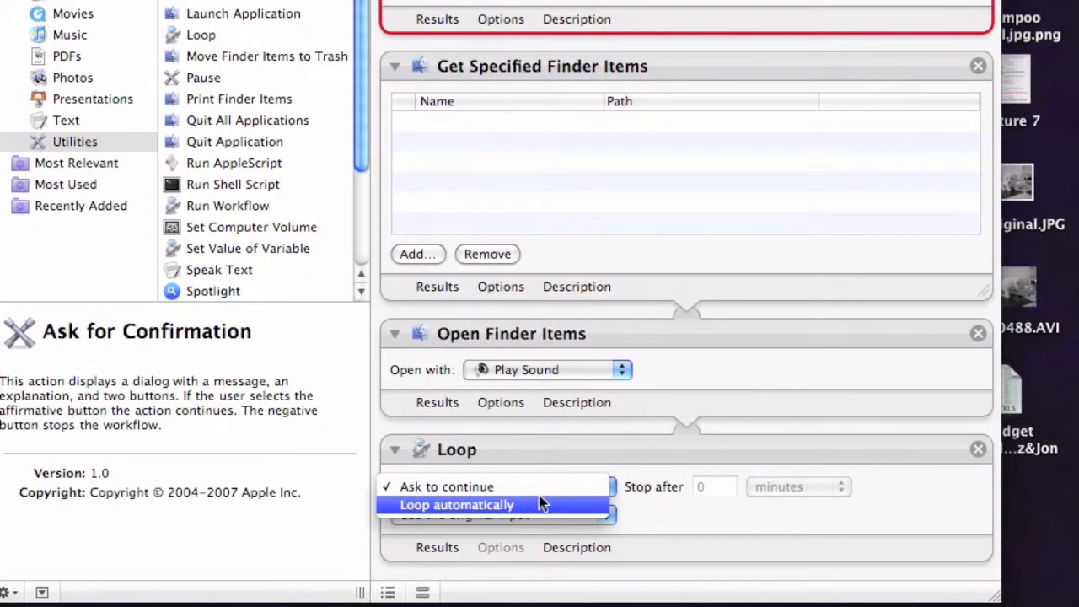
left_click(457, 504)
type("2")
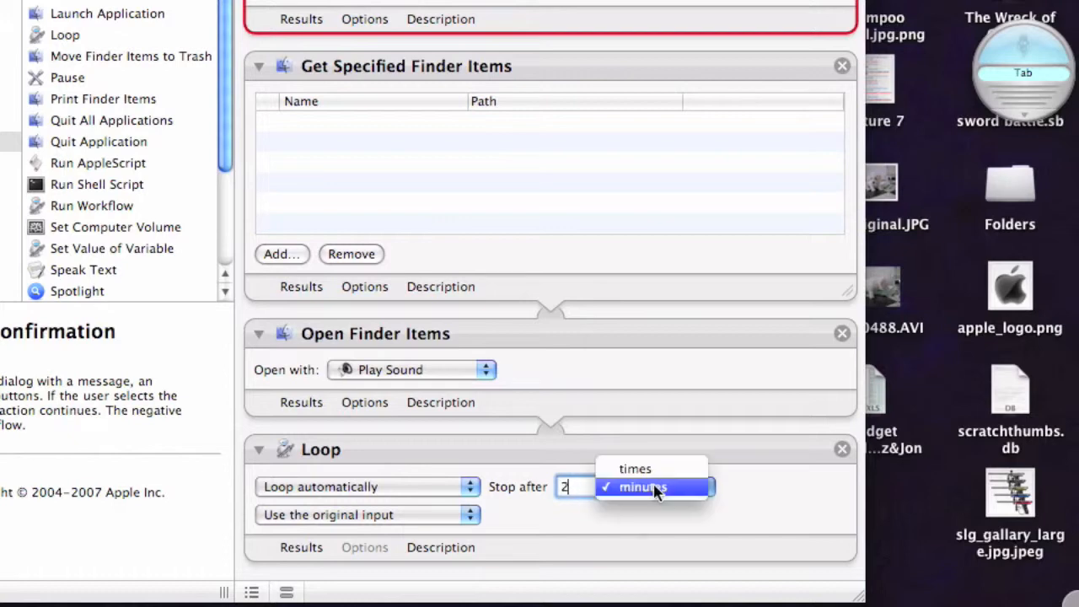
left_click(634, 469)
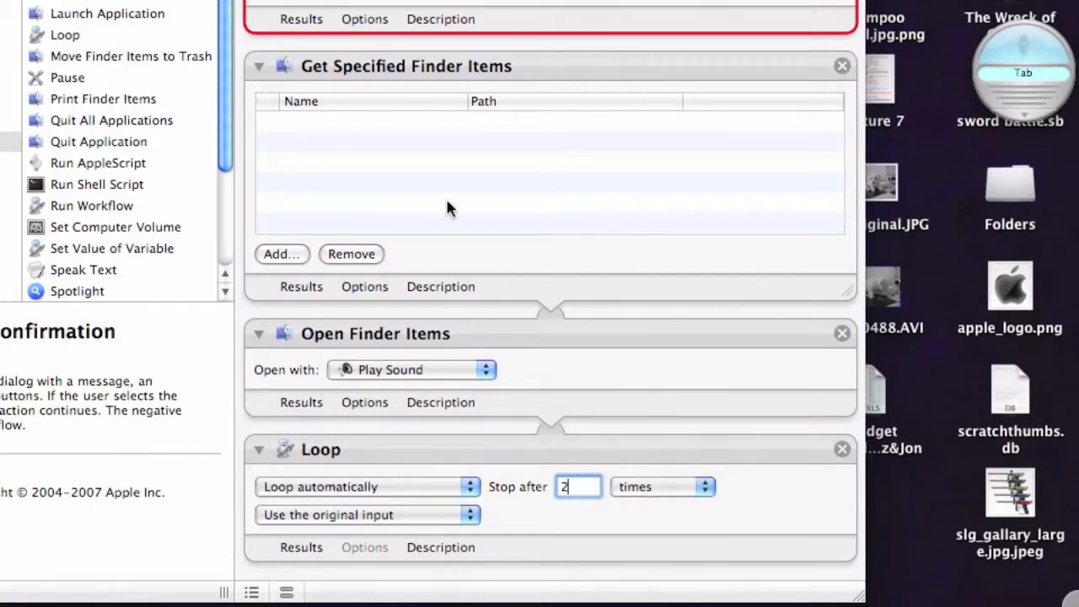
left_click(282, 253)
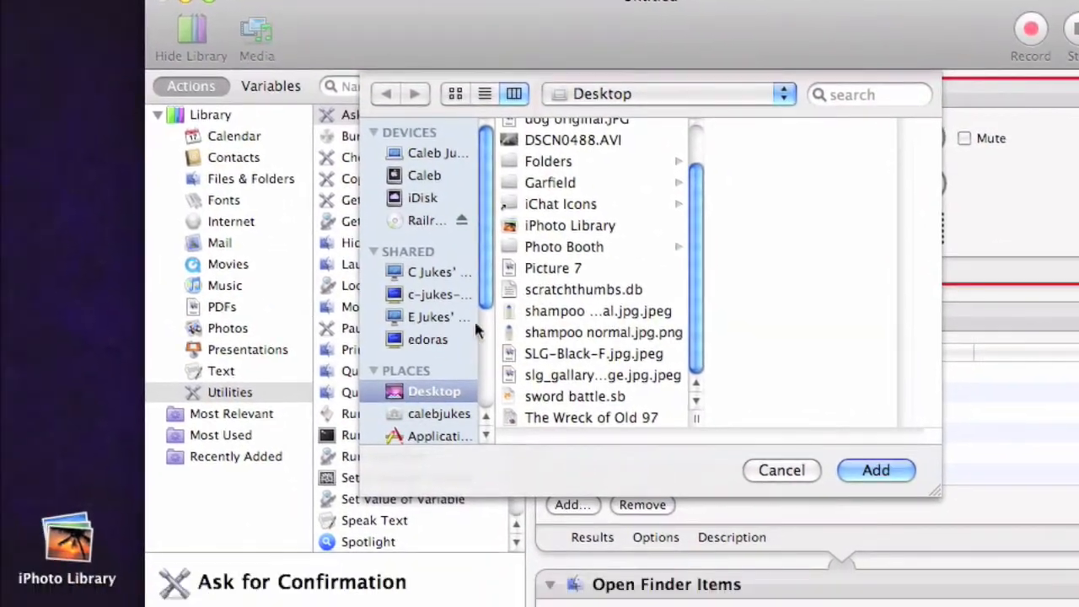
- Add Acoustic Sunrise.m4a from the Music library as the finder item and raise the output volume
left_click(472, 316)
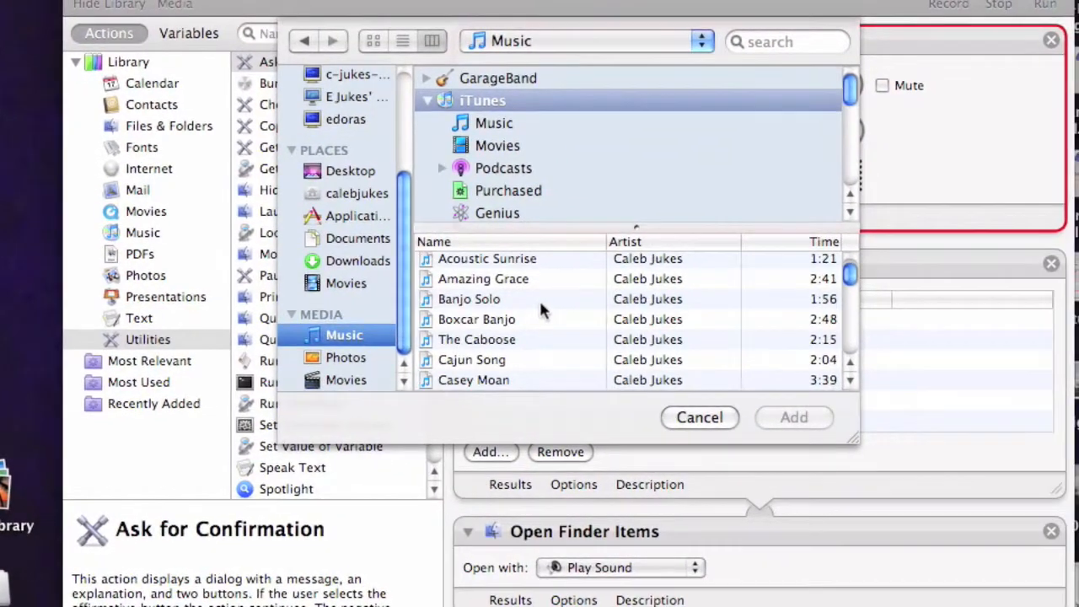
left_click(487, 260)
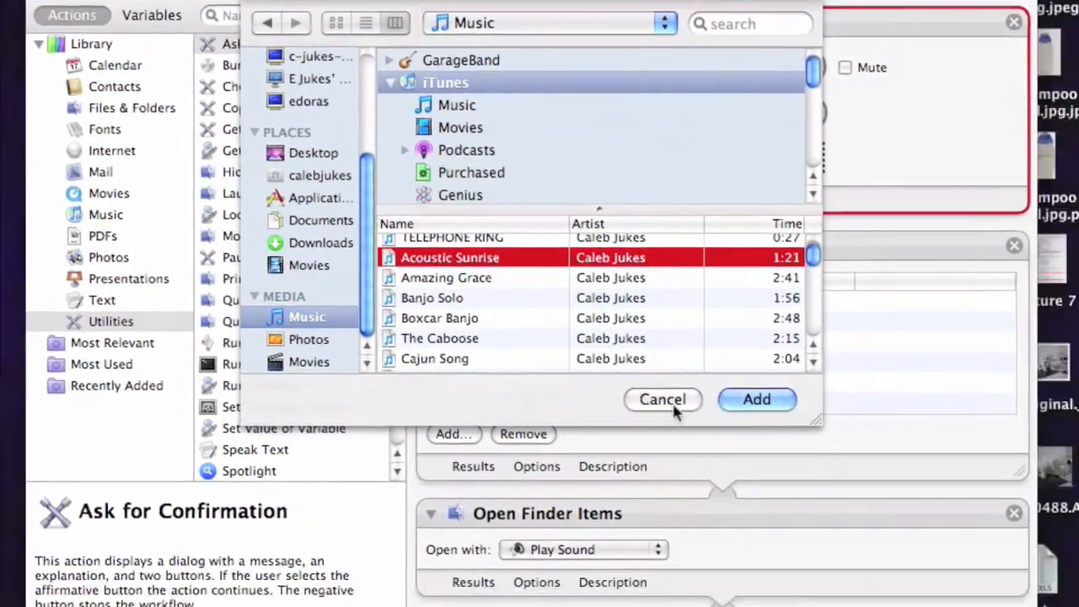
left_click(756, 398)
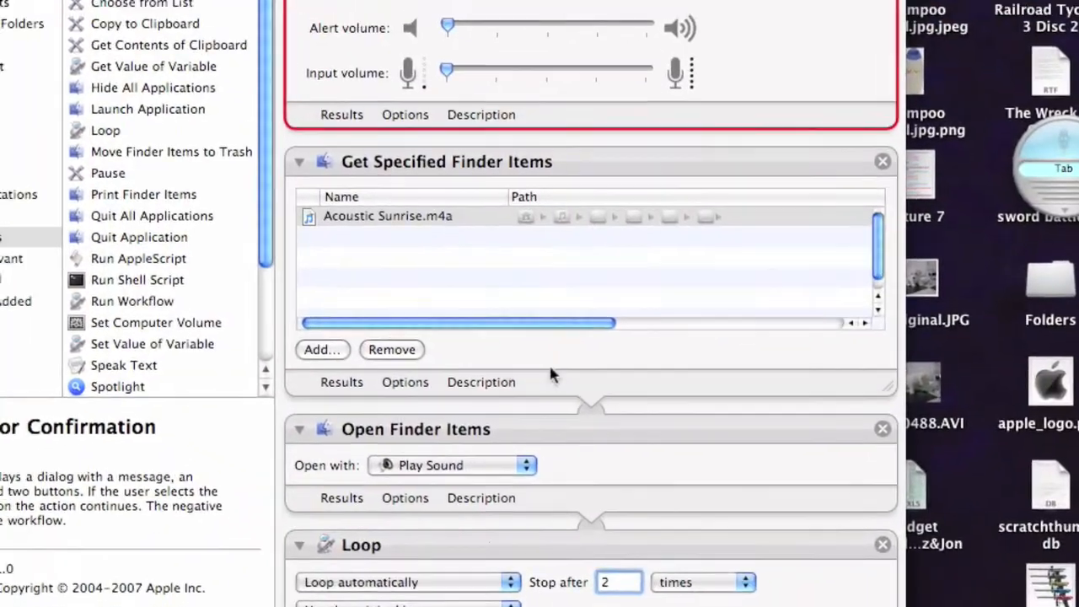
scroll("up", 3)
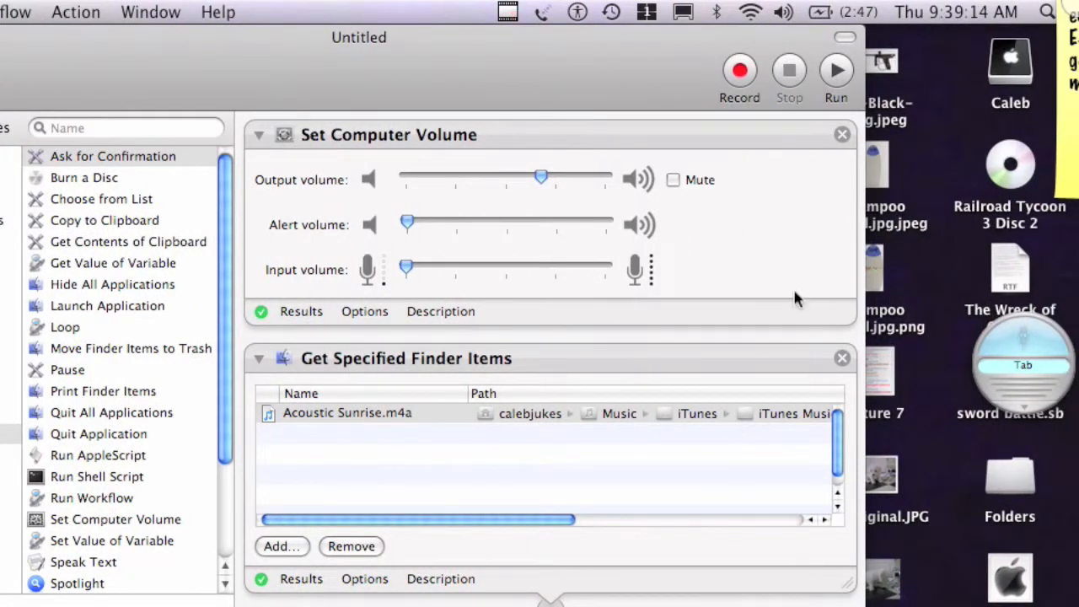
scroll("down", 3)
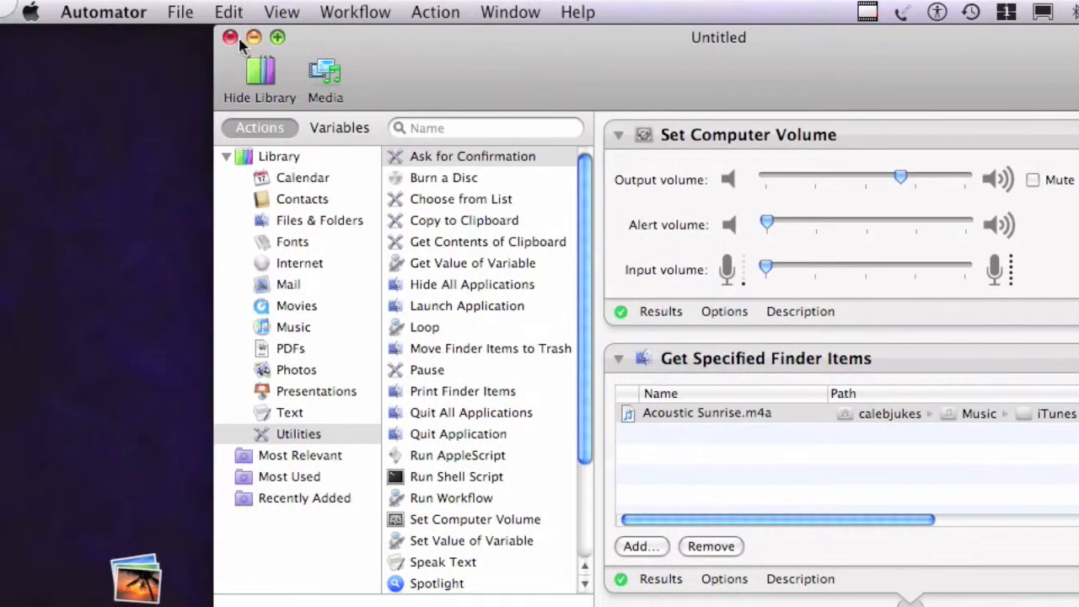
- Save the workflow as an Application named Untitled in Documents, replacing the existing file
left_click(102, 12)
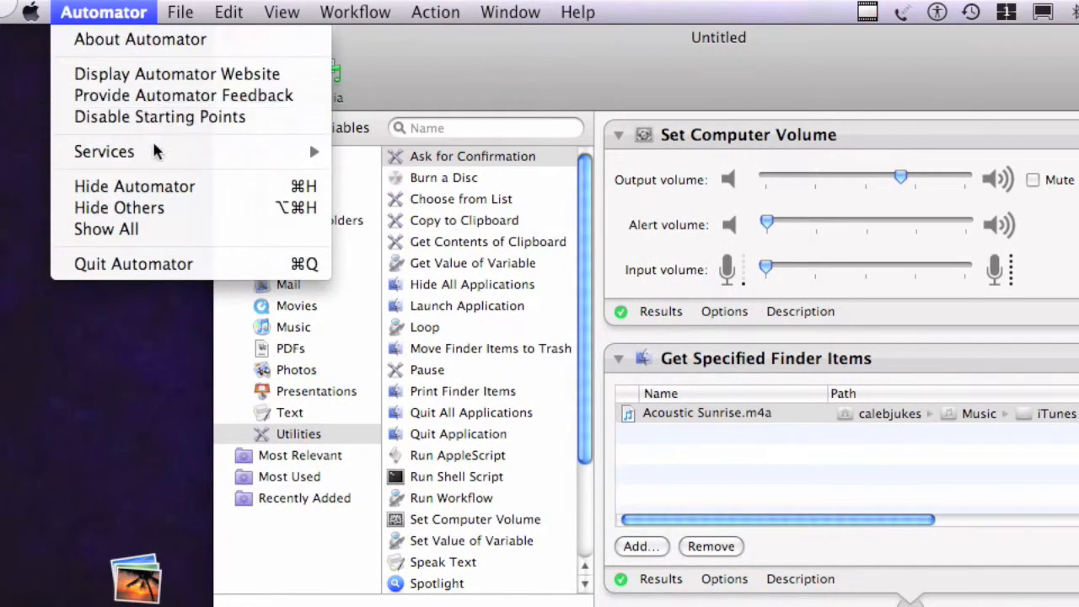
left_click(179, 12)
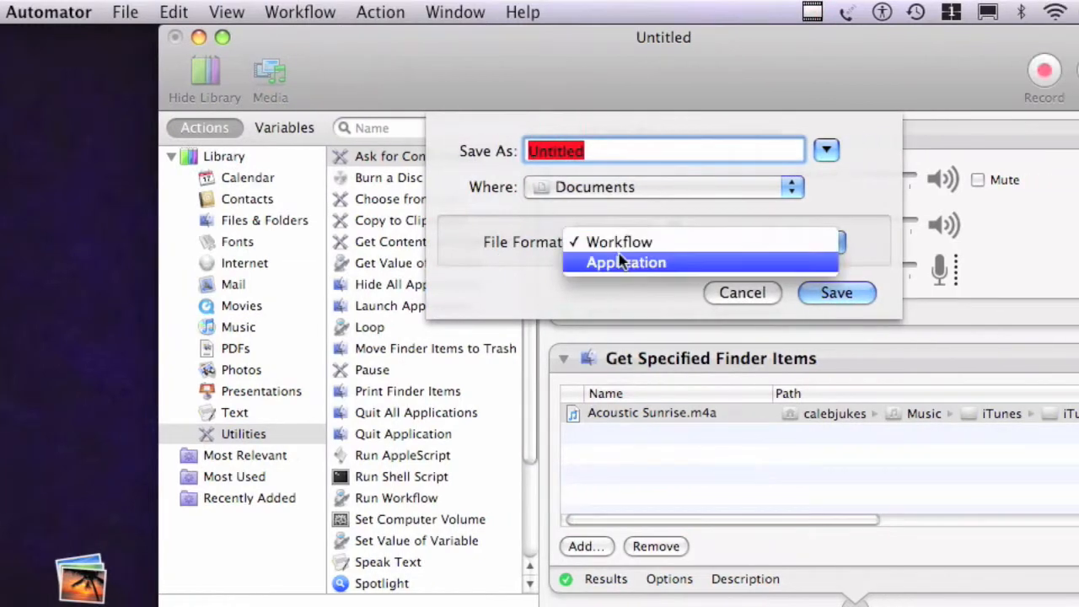
left_click(625, 263)
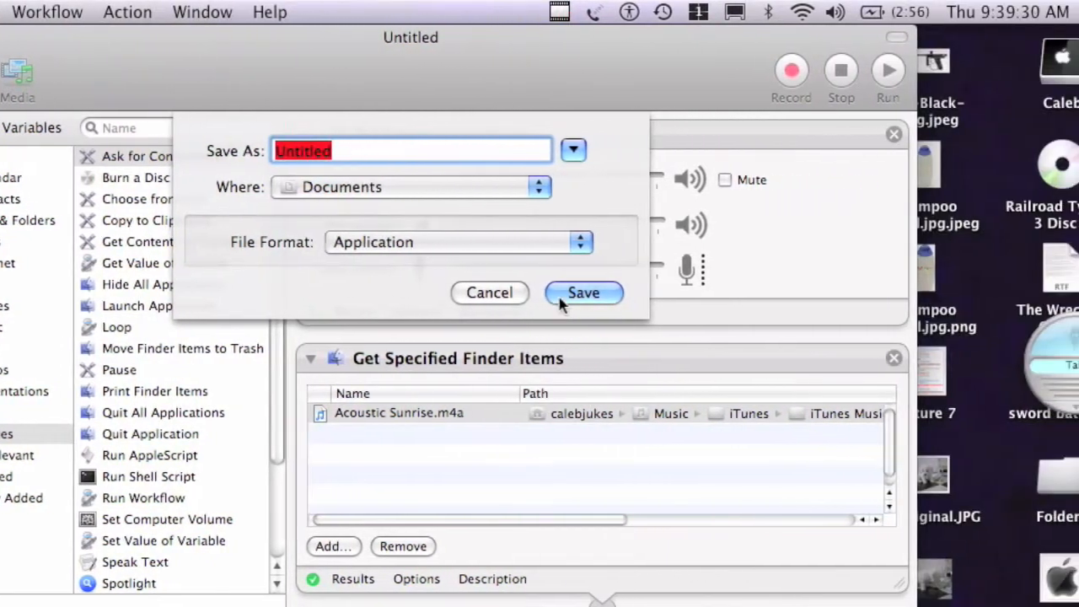
left_click(583, 293)
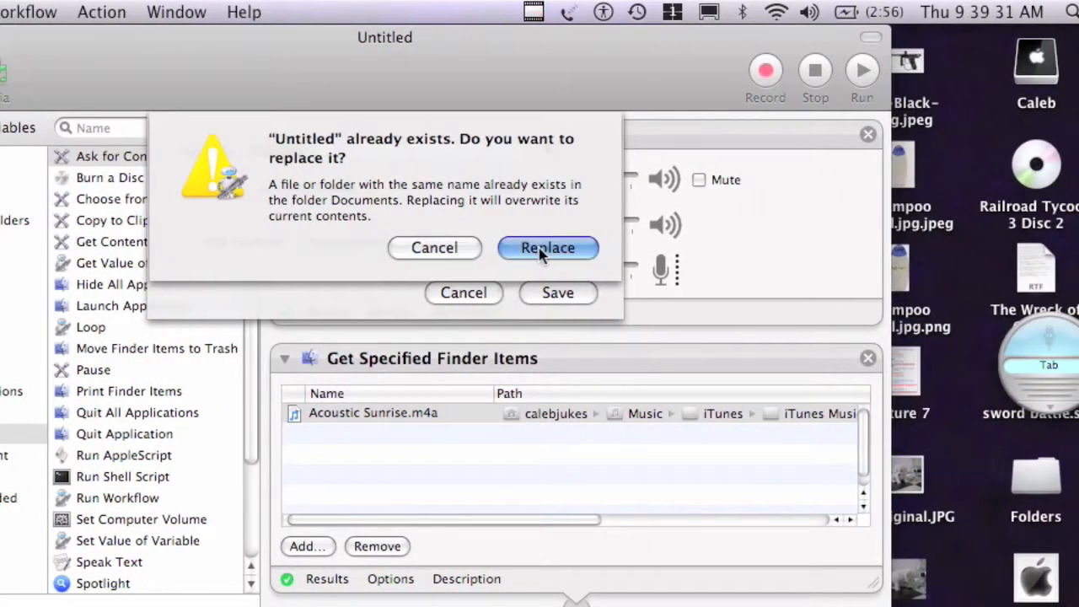
left_click(546, 248)
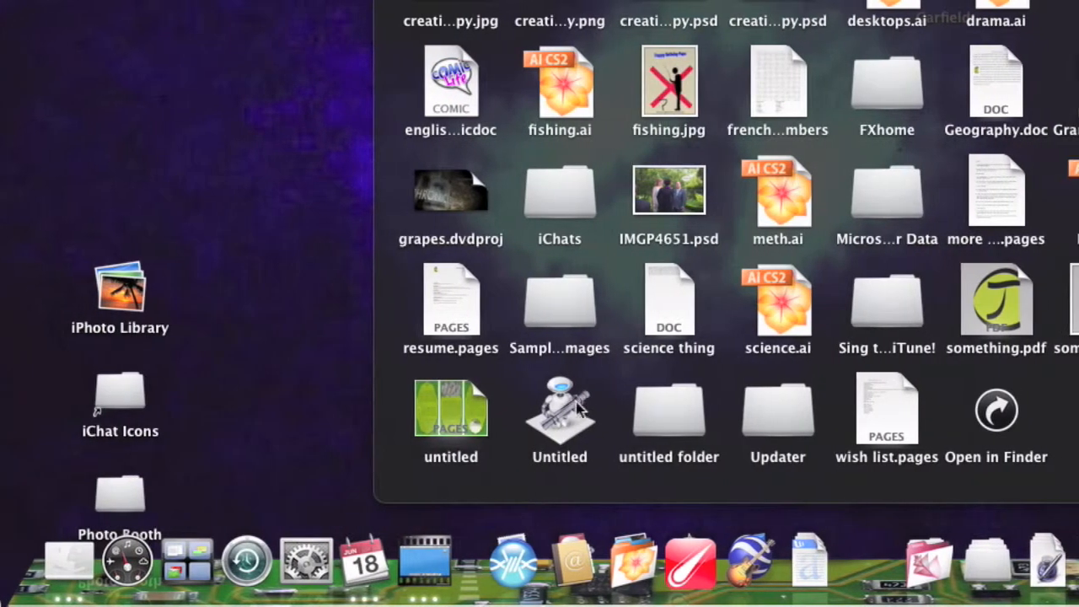
- Launch the Untitled application from the Documents folder to test it
double_click(559, 409)
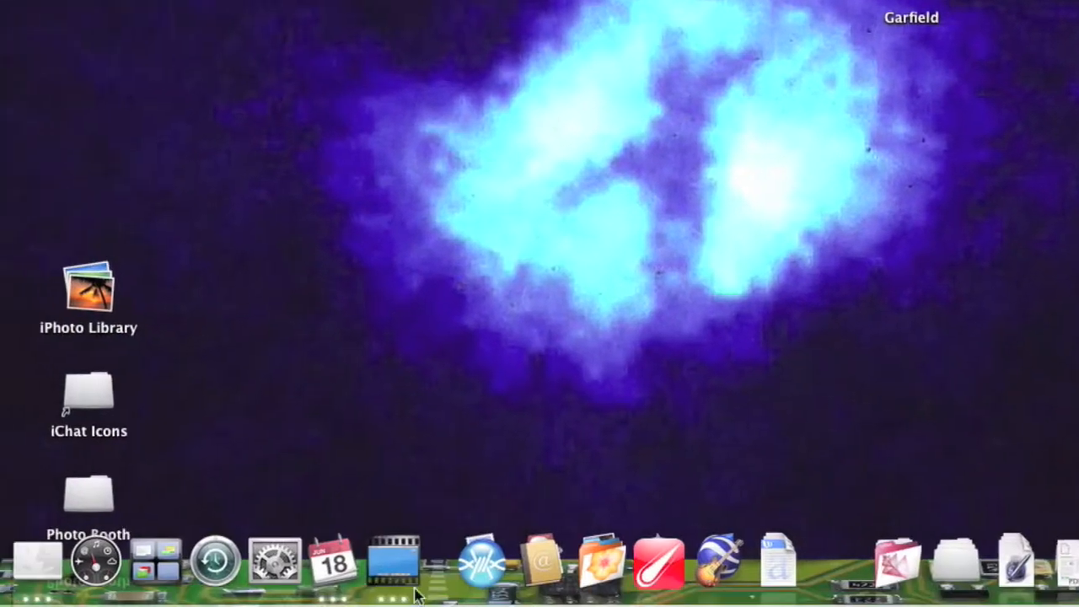
mouse_move(617, 334)
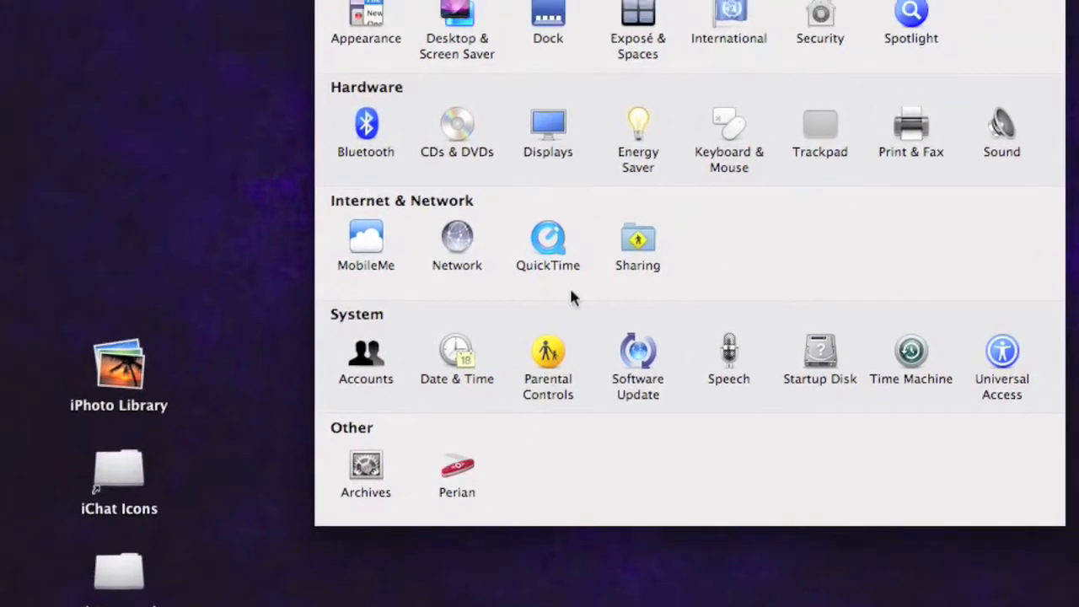
- Add the Untitled application from Documents to the Accounts login items, then show all preferences
left_click(364, 354)
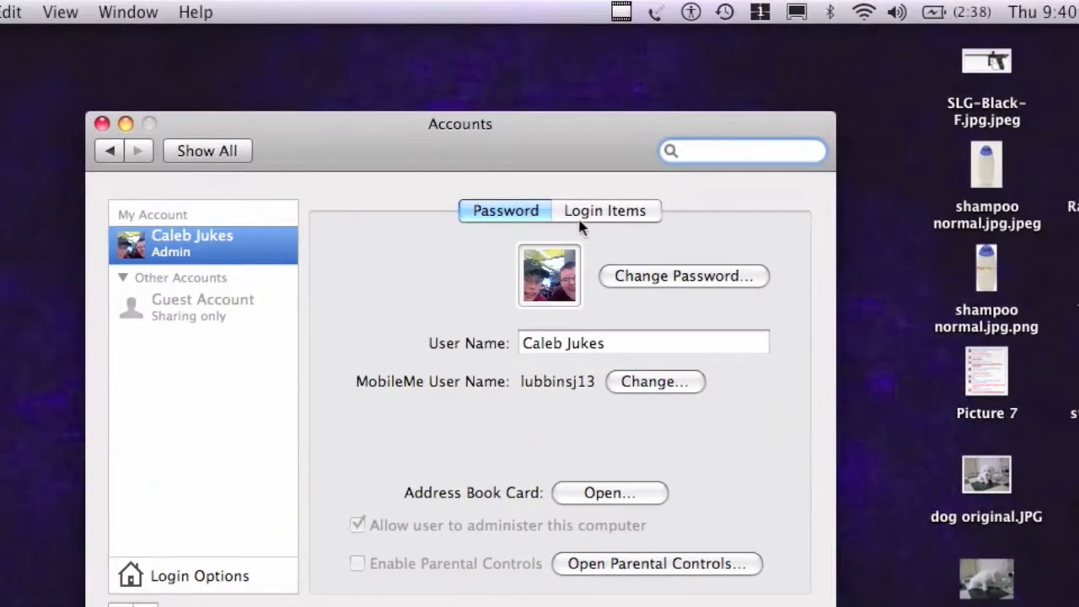
left_click(604, 209)
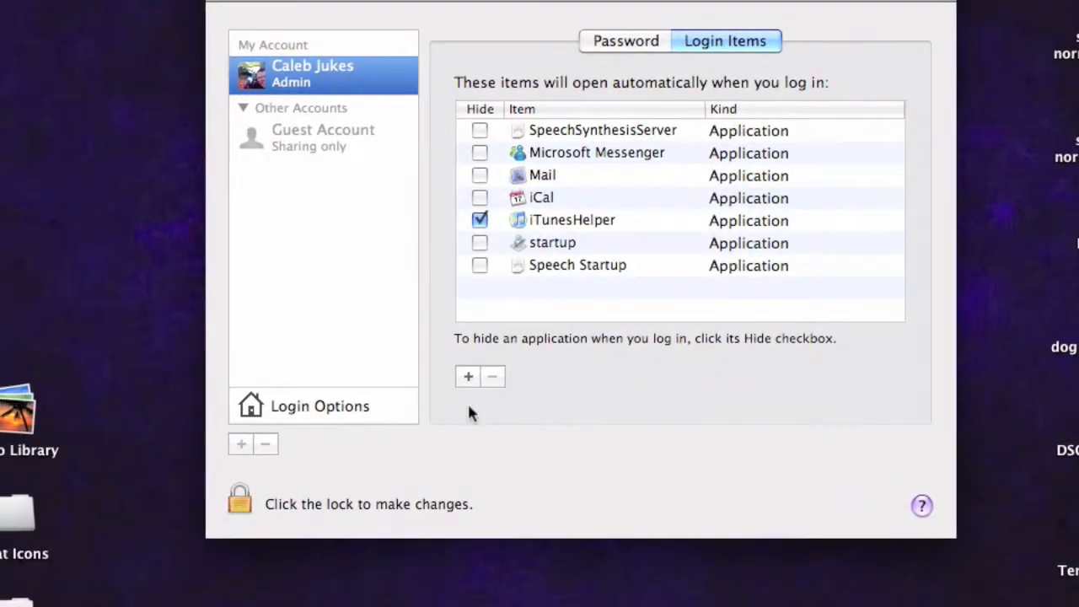
left_click(469, 376)
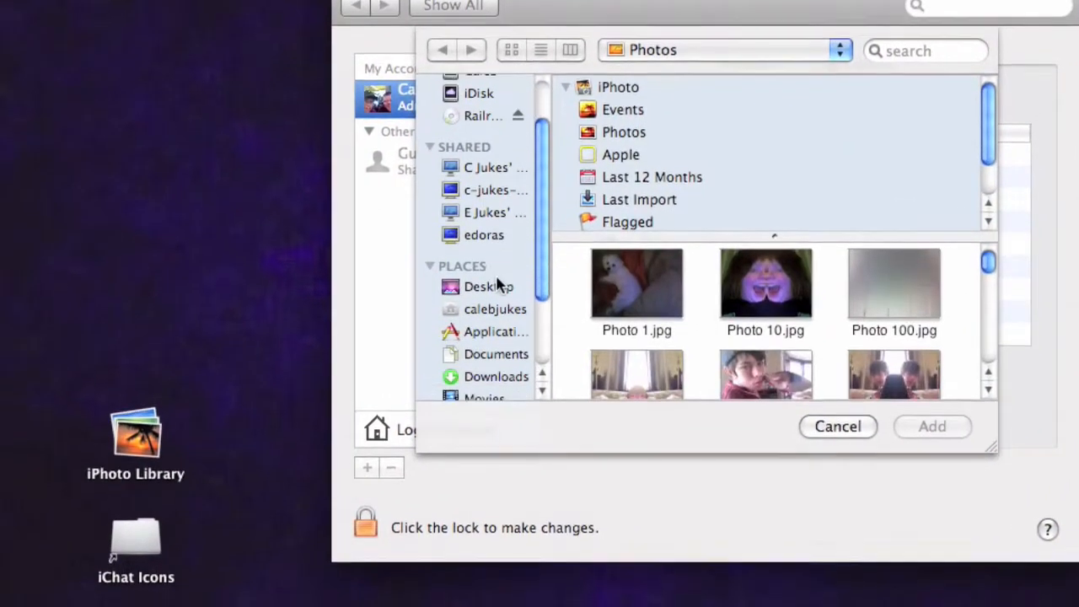
left_click(495, 354)
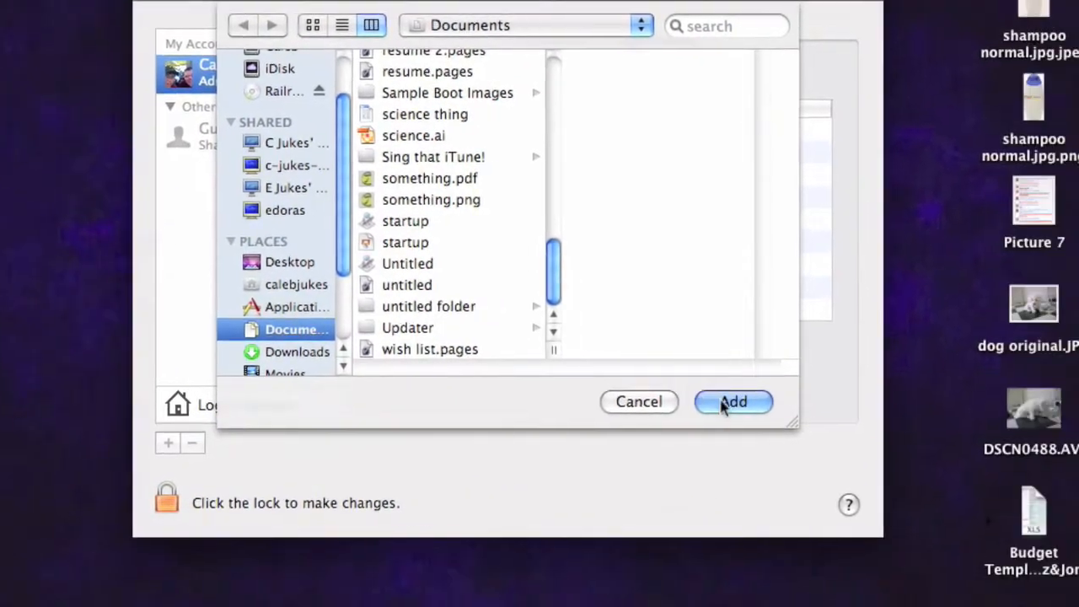
left_click(734, 401)
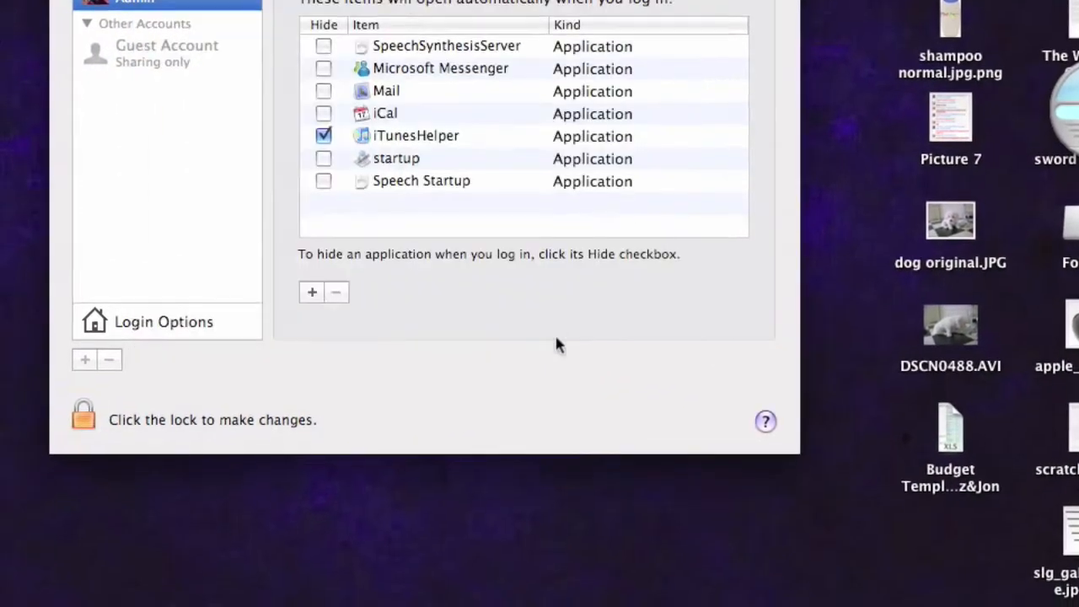
left_click(452, 152)
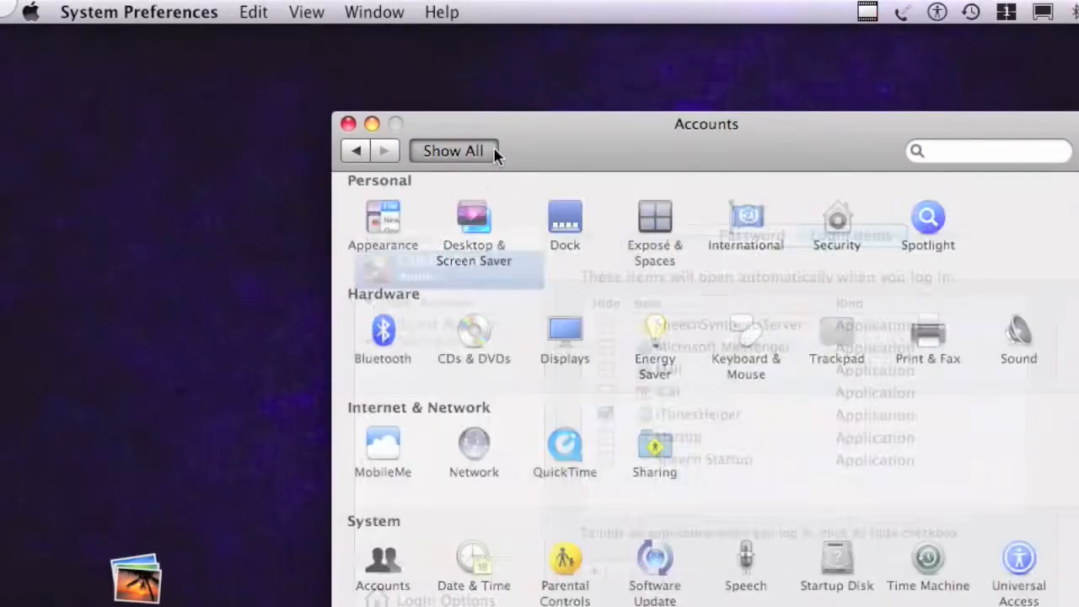
- In Energy Saver's schedule, set Start up or wake for Every Day at 6:15 AM
left_click(654, 337)
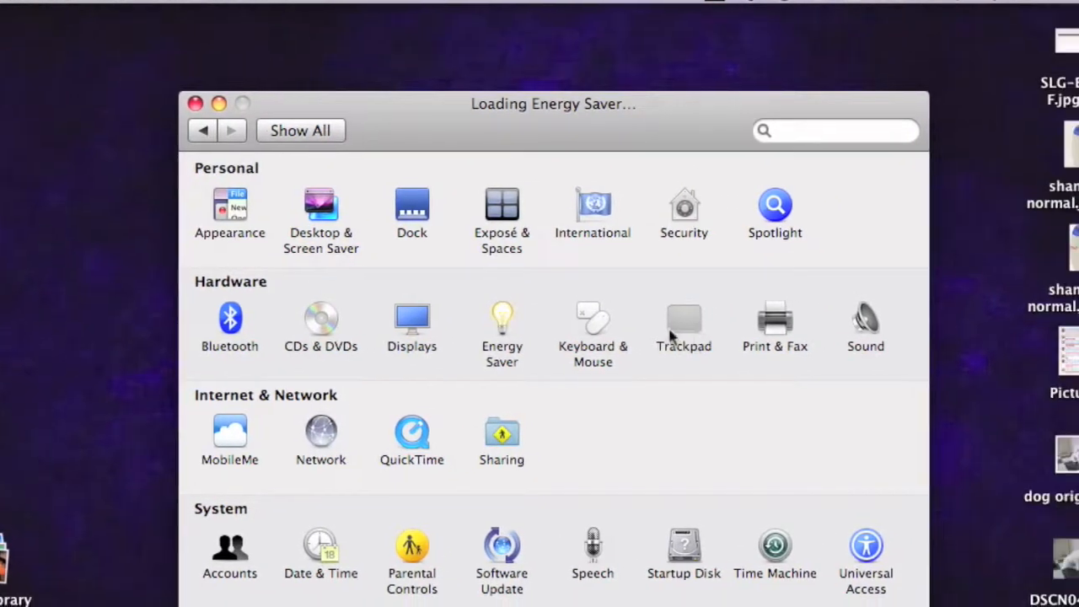
left_click(503, 324)
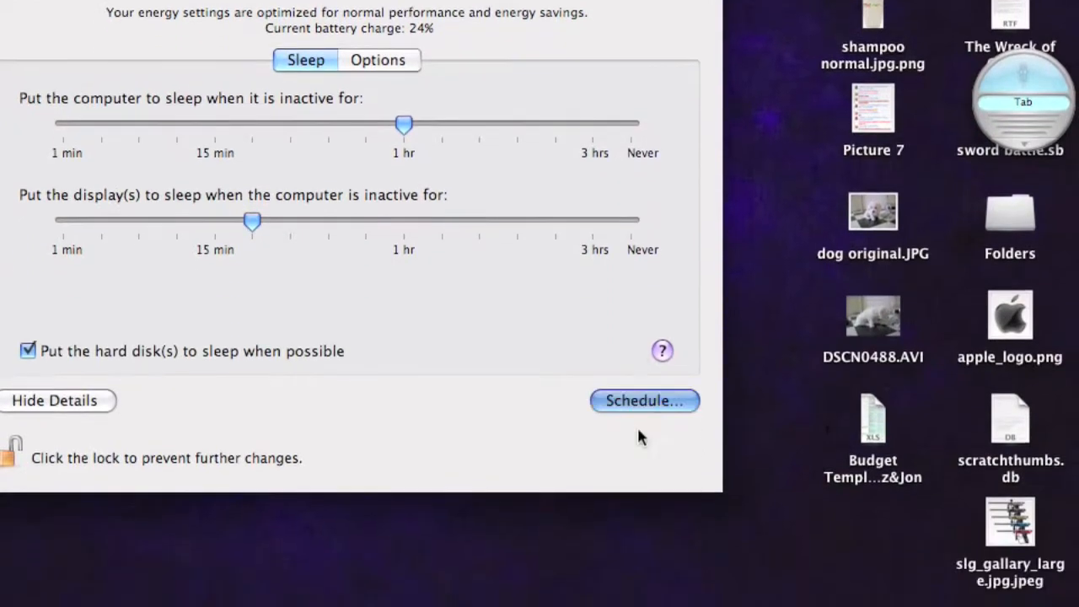
left_click(644, 401)
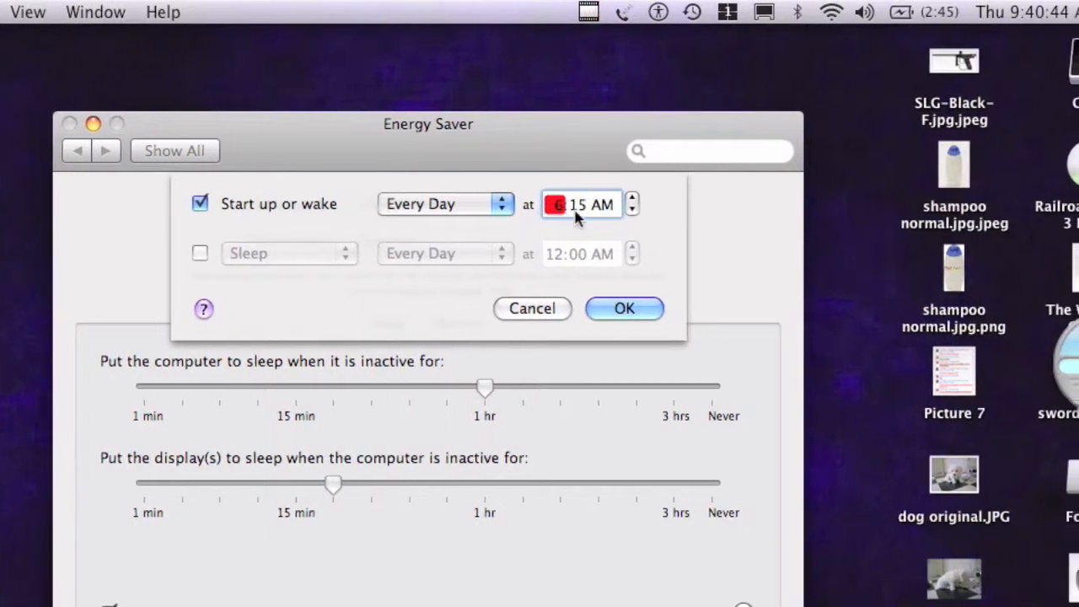
left_click(445, 203)
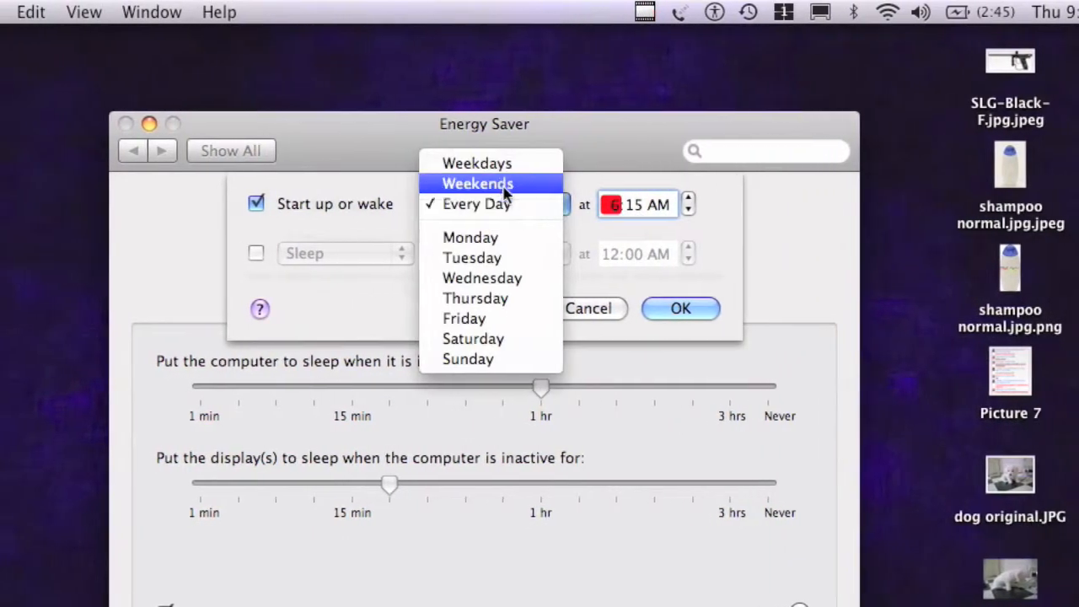
mouse_move(505, 258)
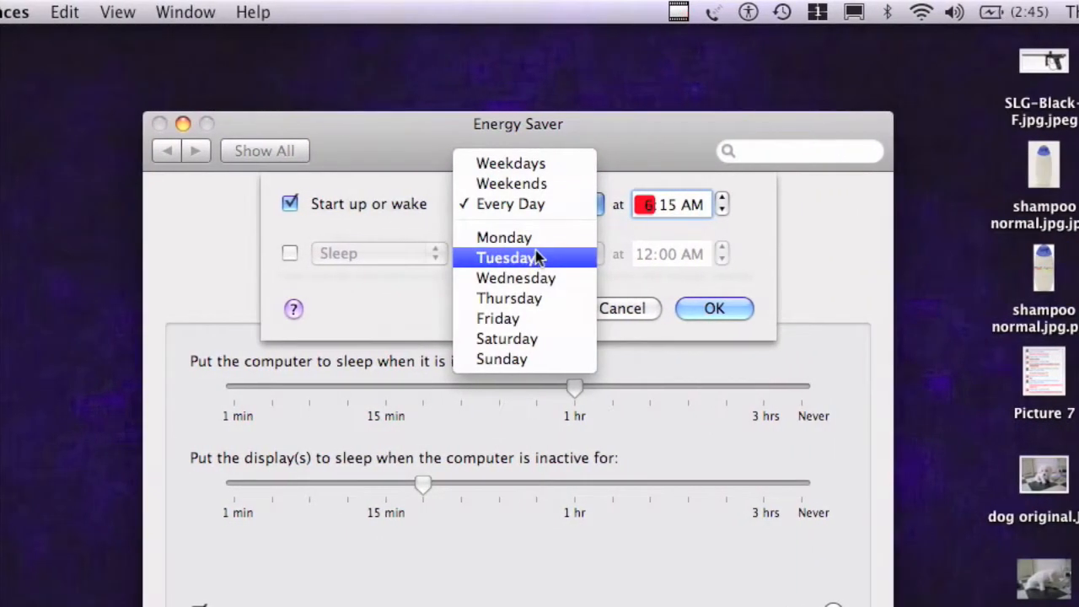
left_click(509, 202)
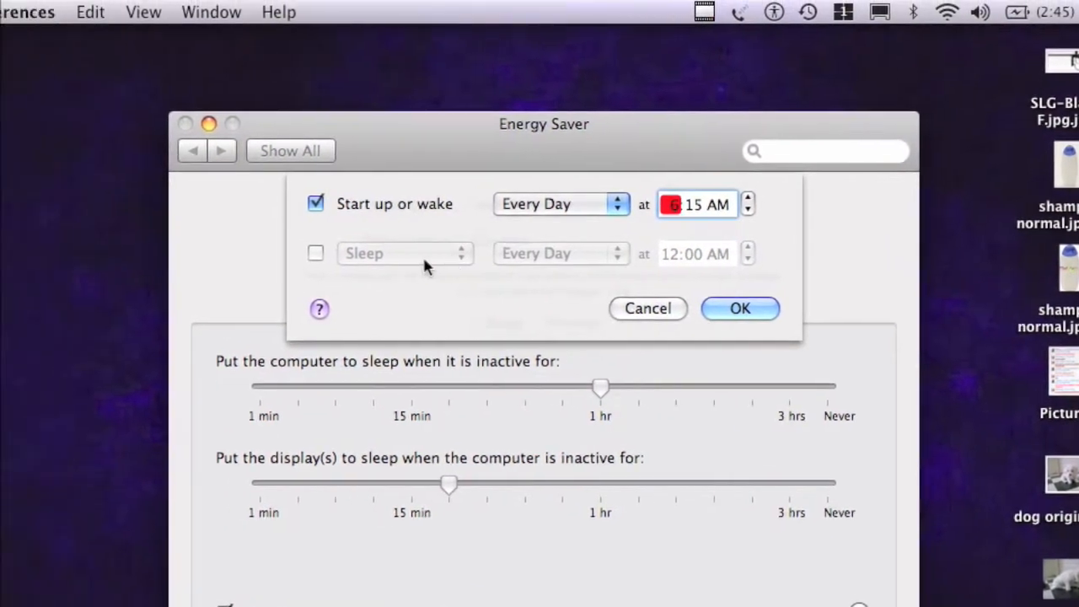
- Leave scheduled sleep off, confirm the schedule and close Energy Saver
left_click(404, 253)
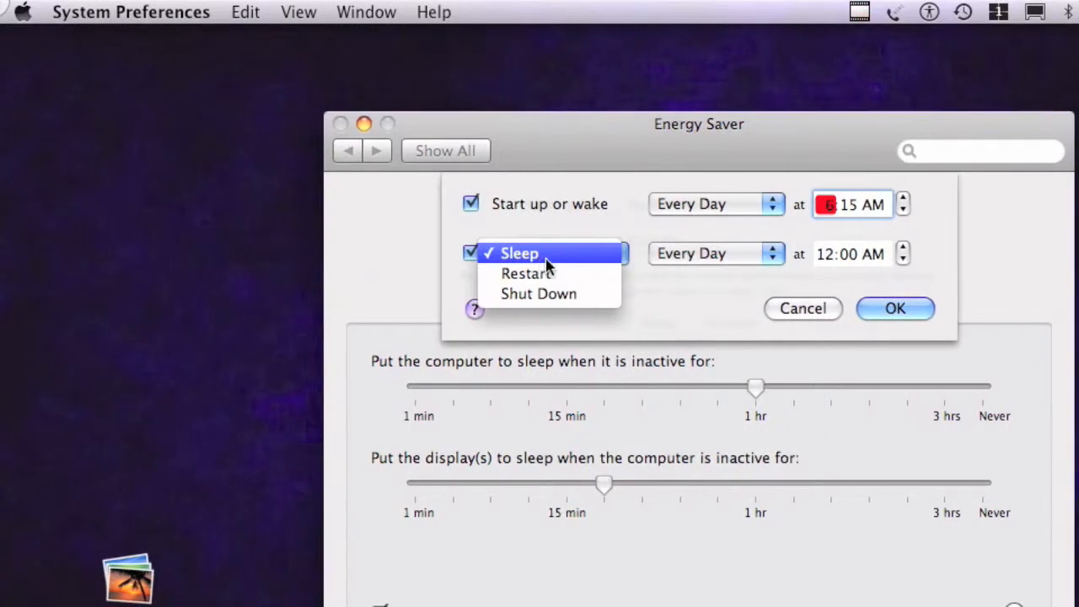
left_click(520, 253)
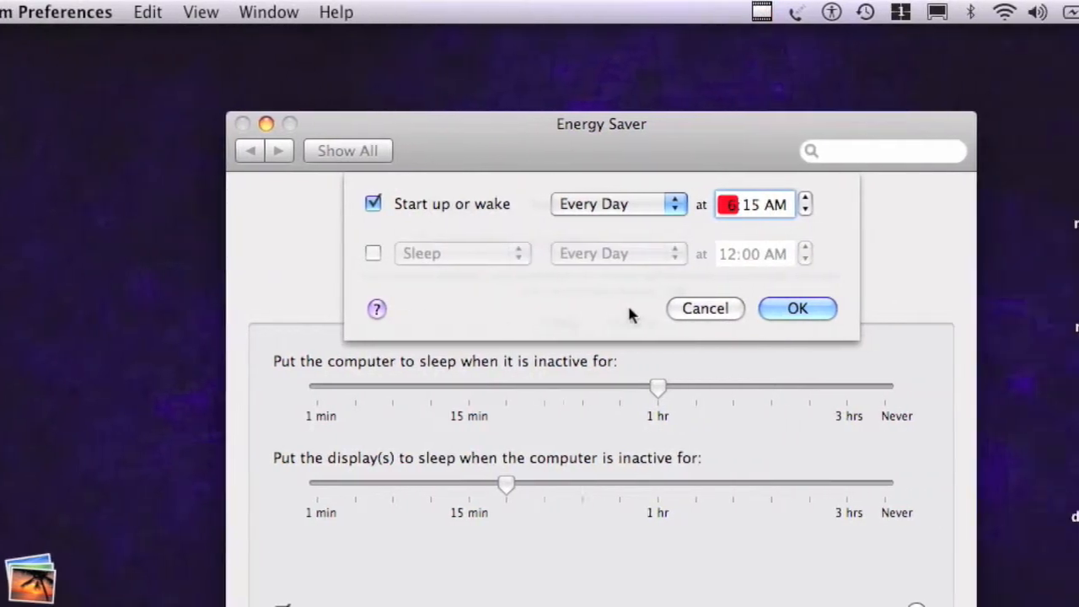
left_click(795, 307)
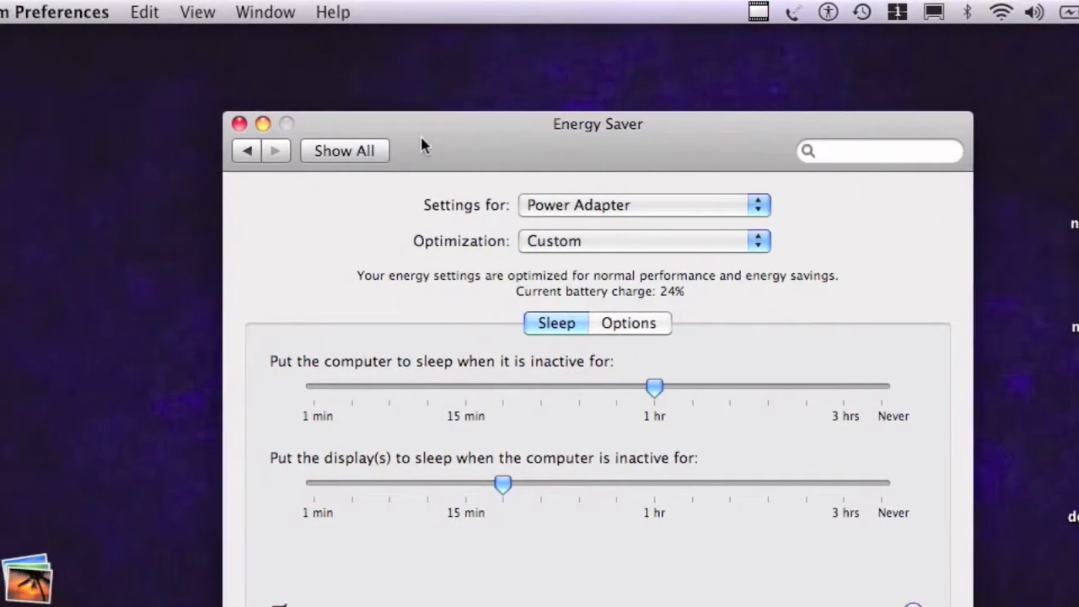
left_click(240, 124)
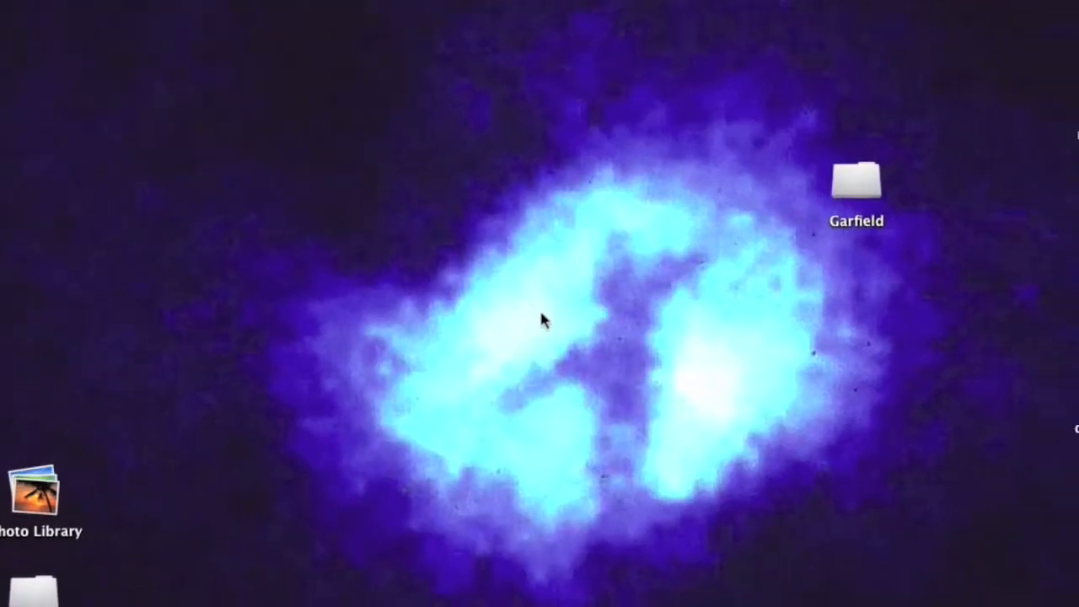